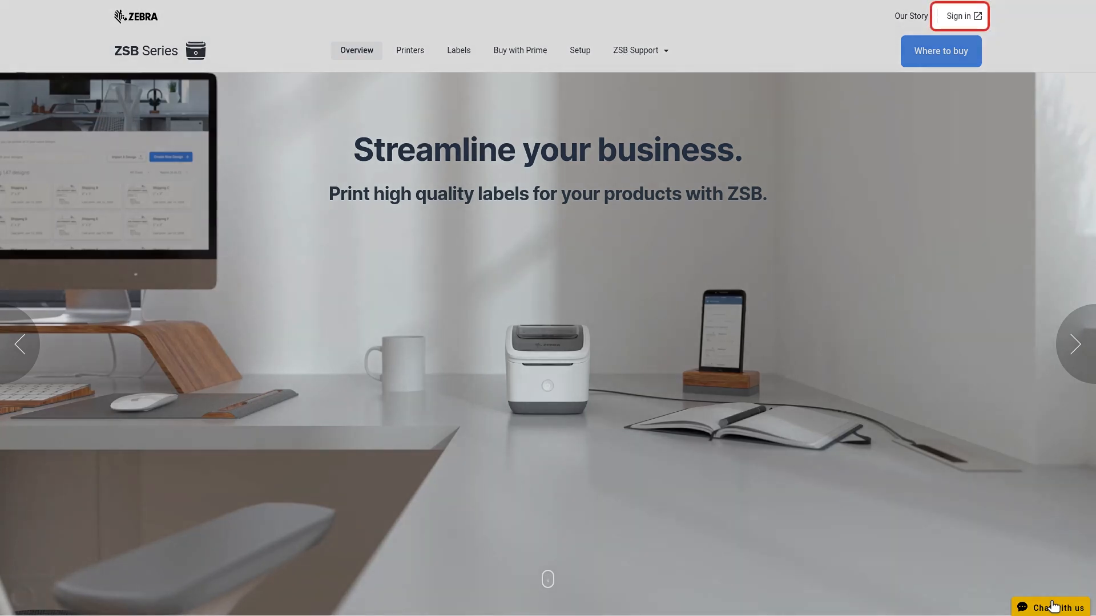
{"action": "mouse_move", "coordinate": [957, 19]}
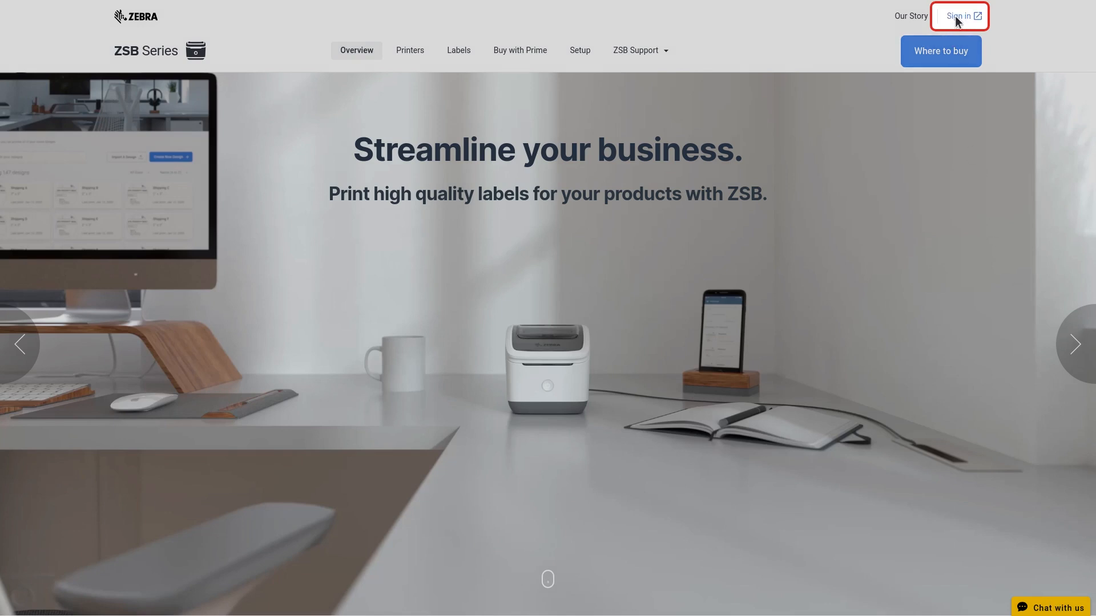
- Sign in to the ZSB Series account to reach the home dashboard
{"action": "left_click", "coordinate": [959, 16]}
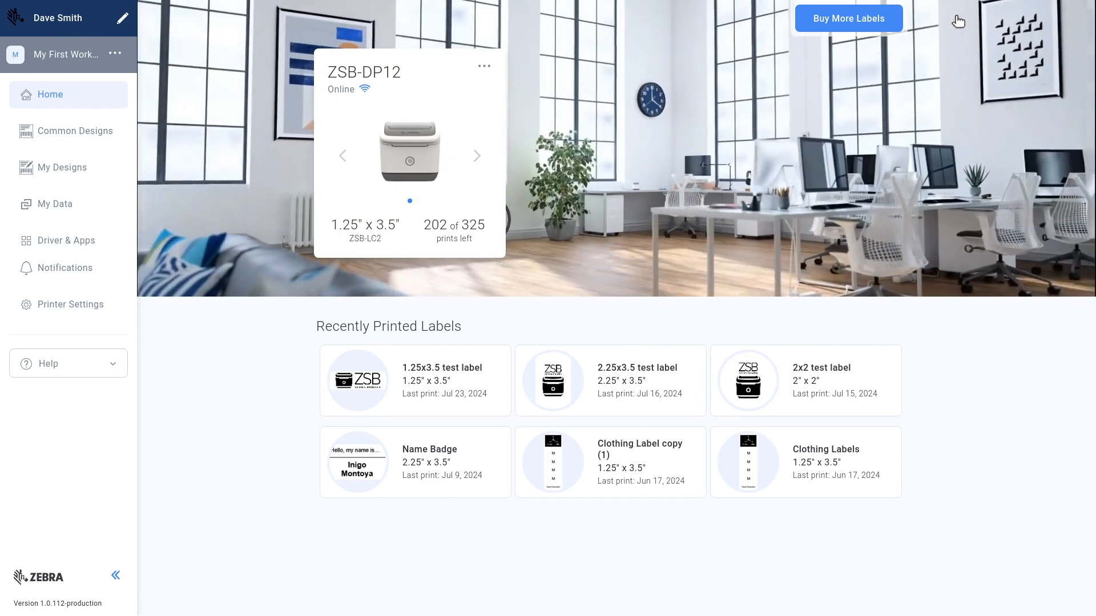
{"action": "left_click", "coordinate": [50, 94]}
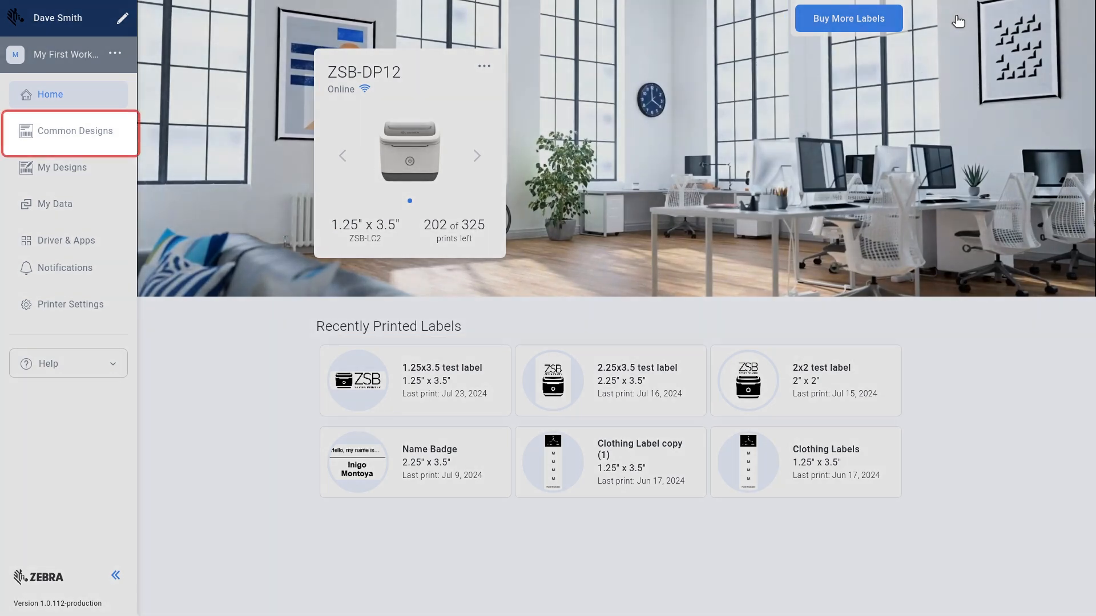
{"action": "left_click", "coordinate": [75, 130]}
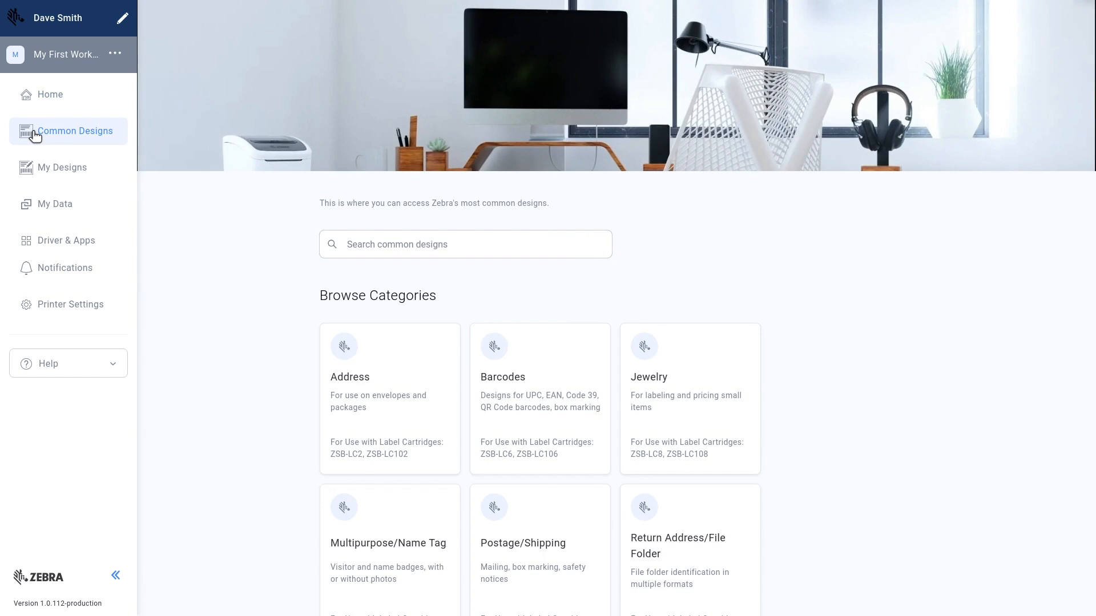
- Scroll through the Common Designs categories, then view the five saved designs in My Designs
{"action": "scroll", "scroll_direction": "down", "scroll_amount": 3}
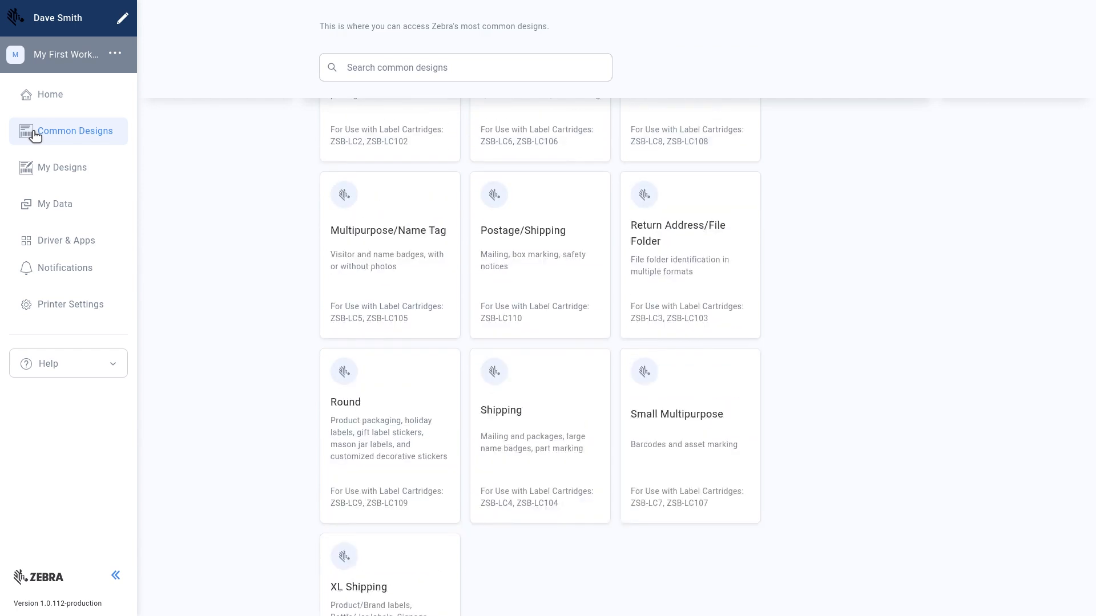
{"action": "scroll", "scroll_direction": "up", "scroll_amount": 3}
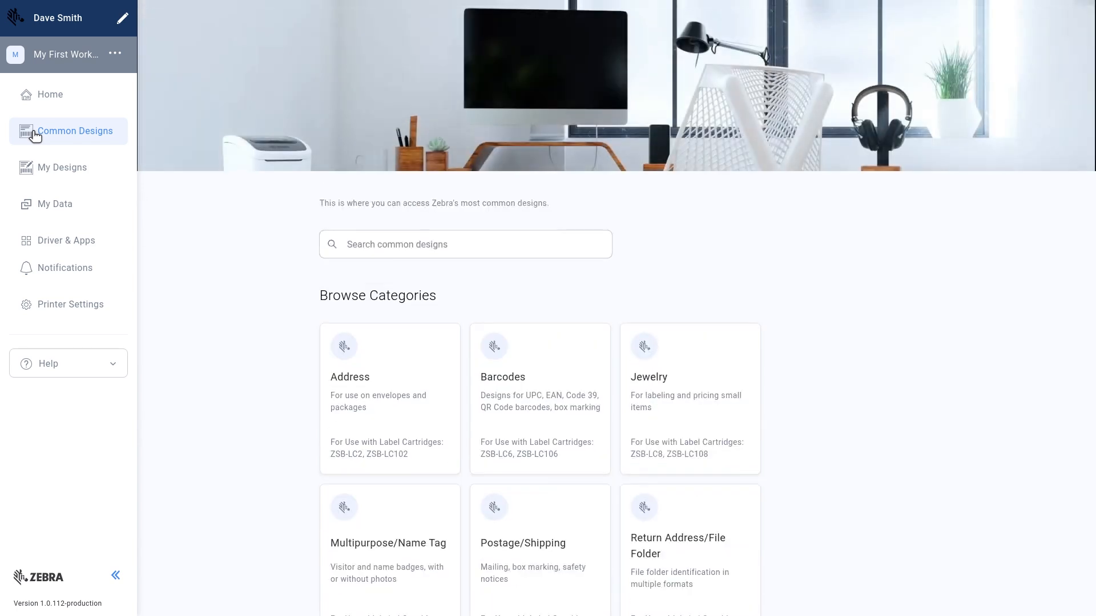
{"action": "left_click", "coordinate": [61, 167]}
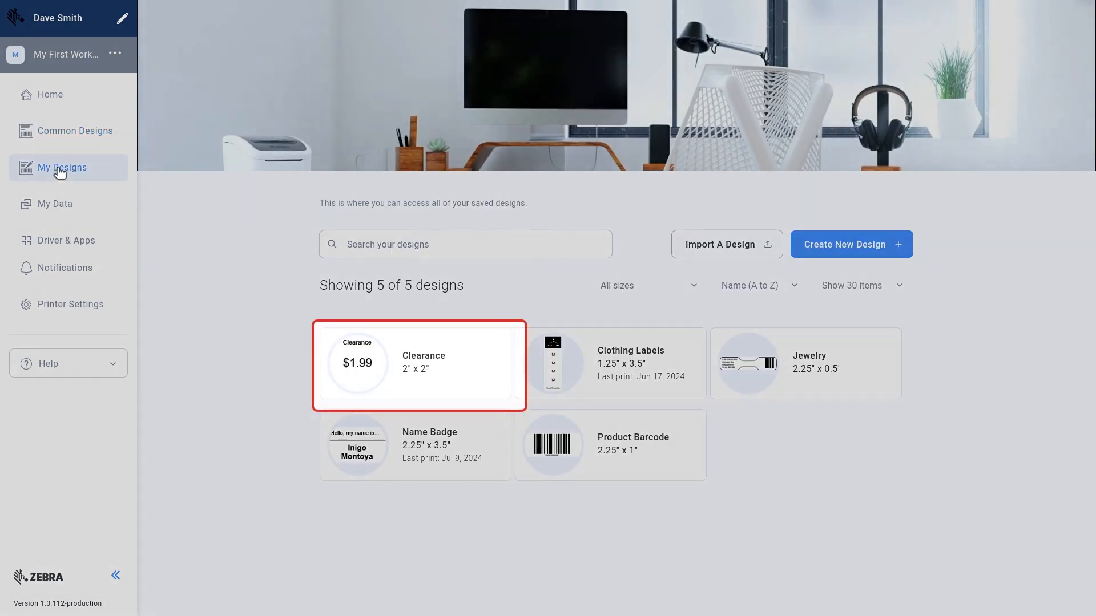
{"action": "left_click", "coordinate": [415, 363]}
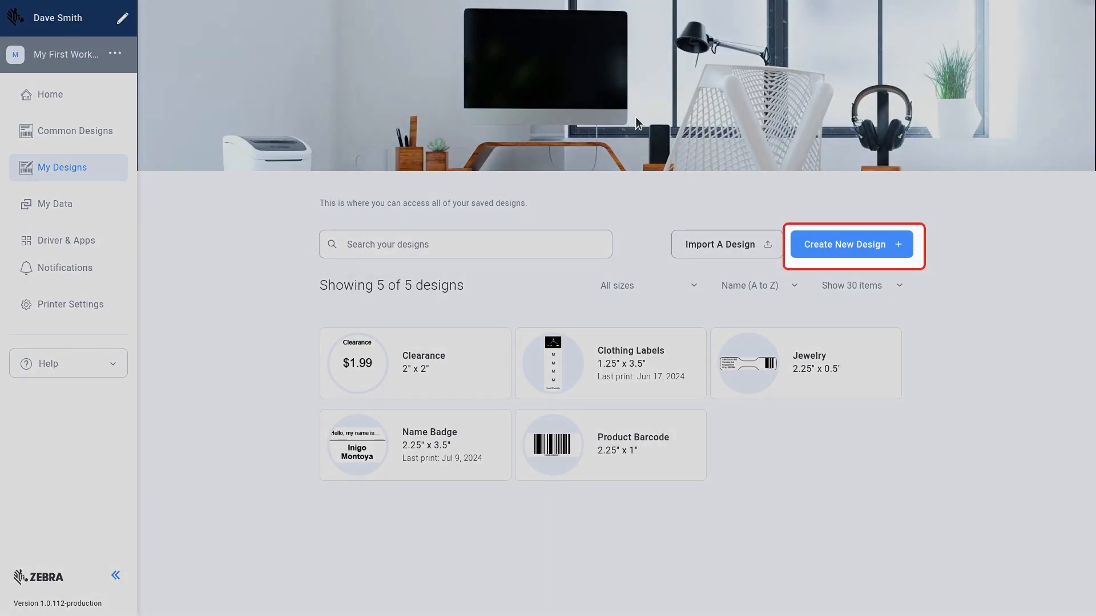
{"action": "left_click", "coordinate": [852, 245]}
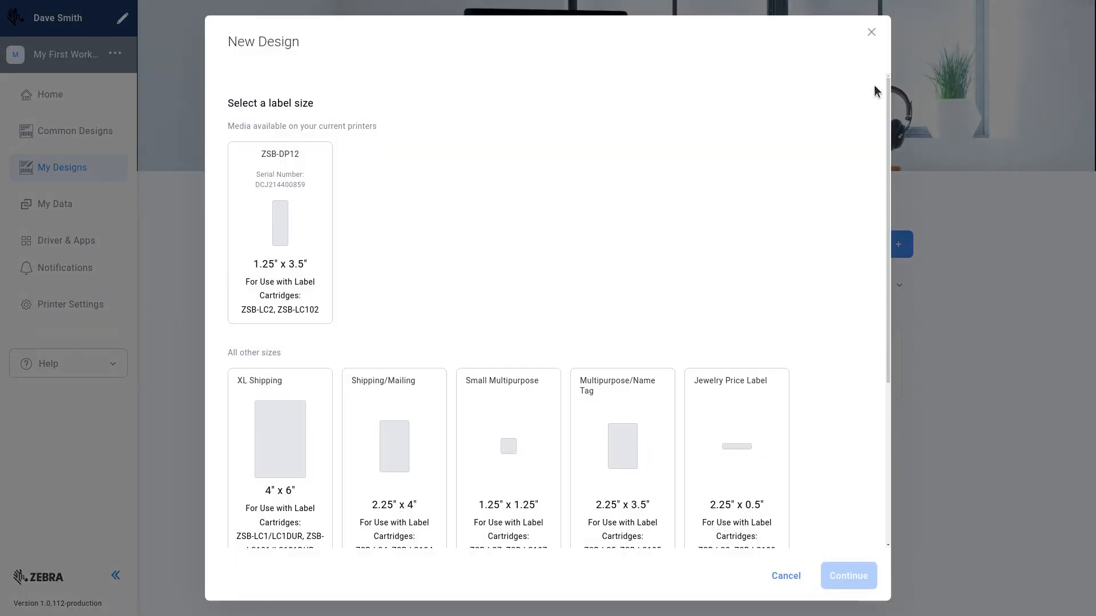
{"action": "left_click", "coordinate": [871, 32]}
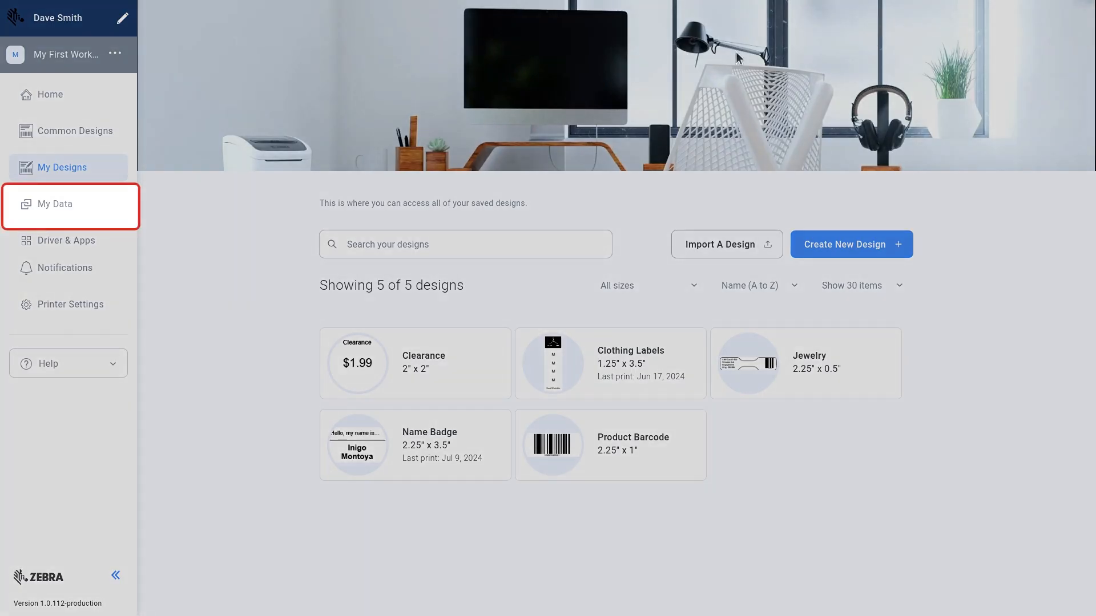
{"action": "left_click", "coordinate": [54, 203]}
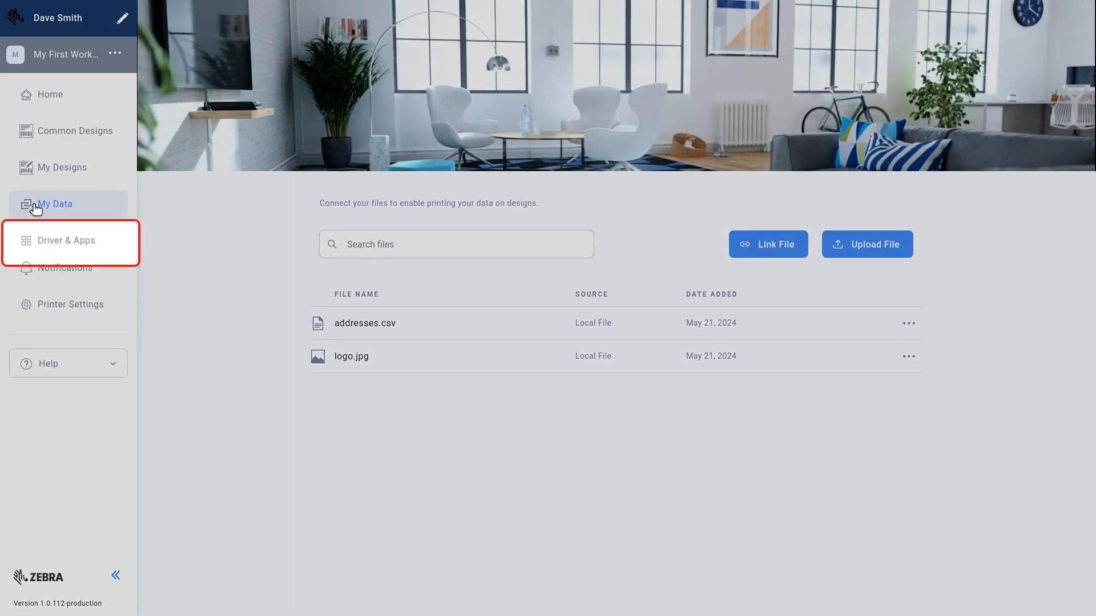
- Go to the Printer Driver & Apps page with Windows and OS X downloads
{"action": "left_click", "coordinate": [66, 240]}
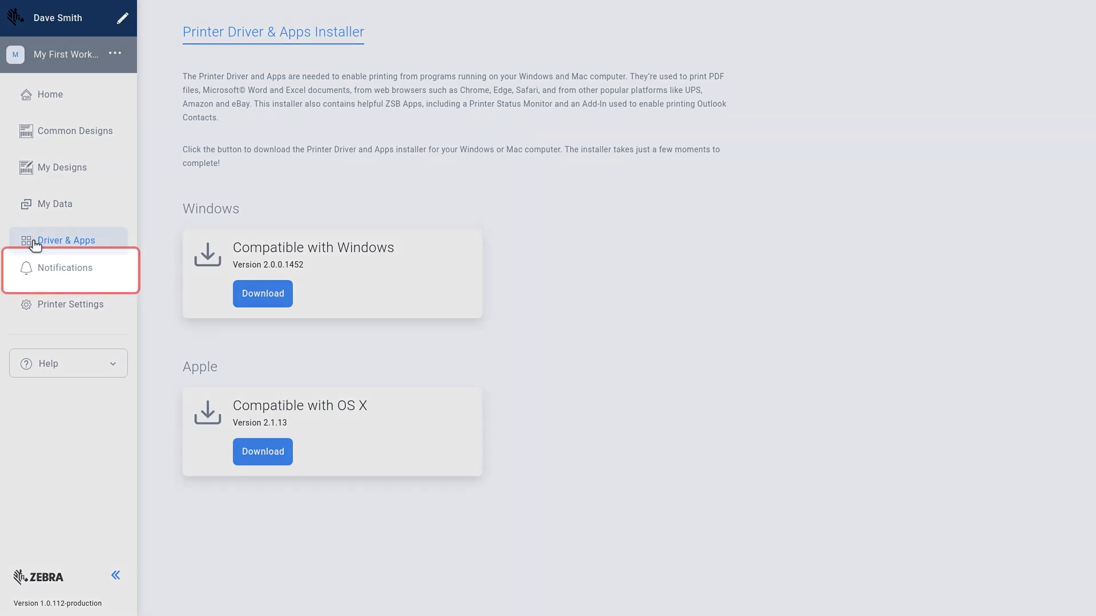
- Expand the 'Printer cover closed' entry in notification history and dismiss it
{"action": "left_click", "coordinate": [65, 267]}
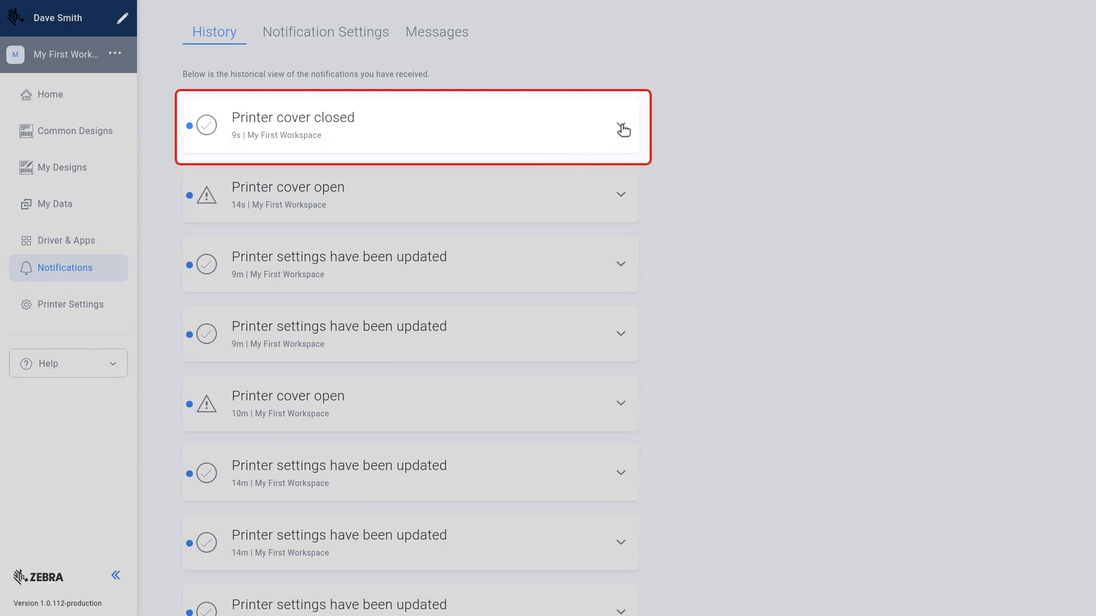
{"action": "left_click", "coordinate": [623, 128]}
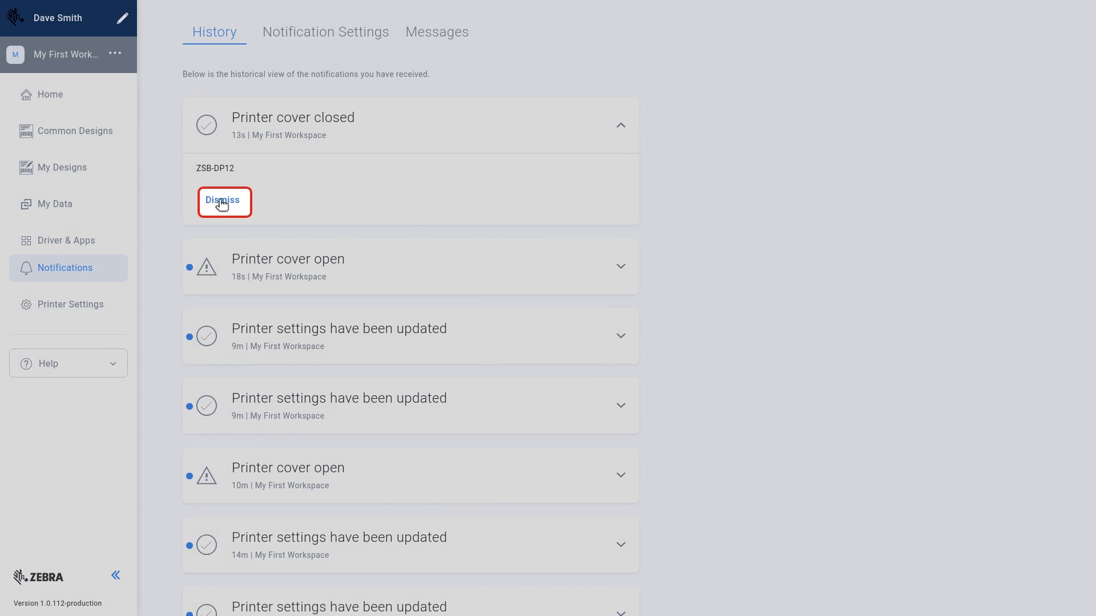
{"action": "left_click", "coordinate": [223, 201]}
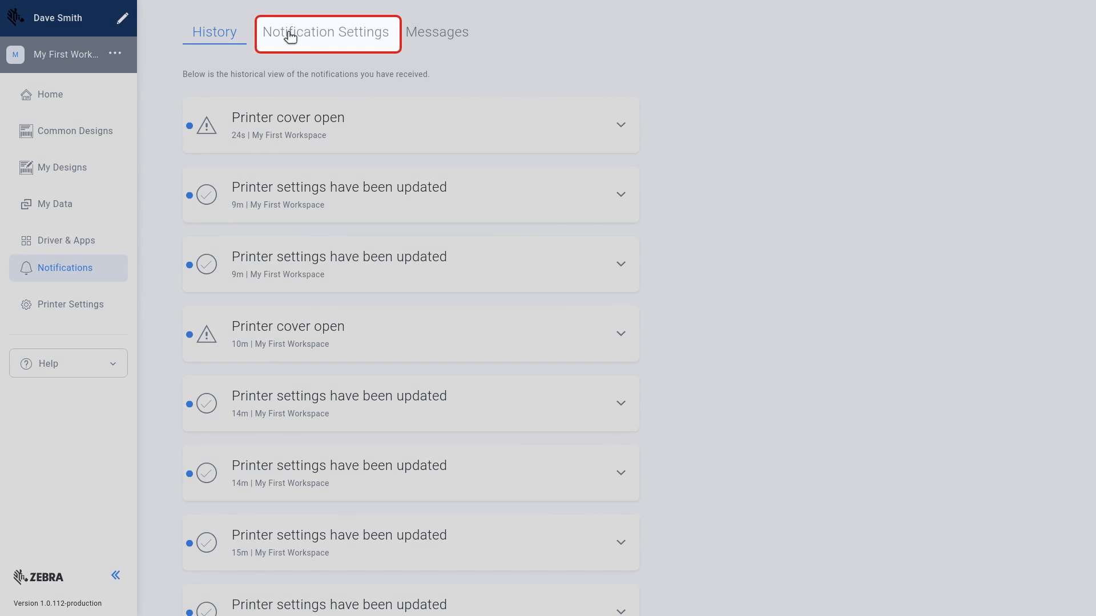
- Switch off the printed-document and low-or-empty printer notification toggles
{"action": "left_click", "coordinate": [325, 32]}
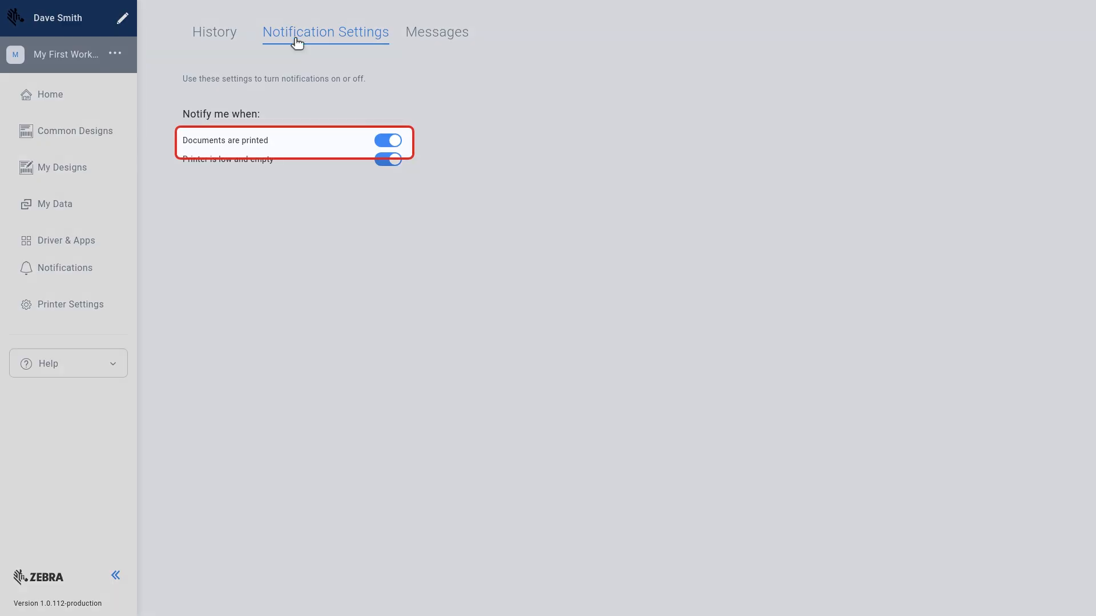
{"action": "left_click", "coordinate": [389, 140]}
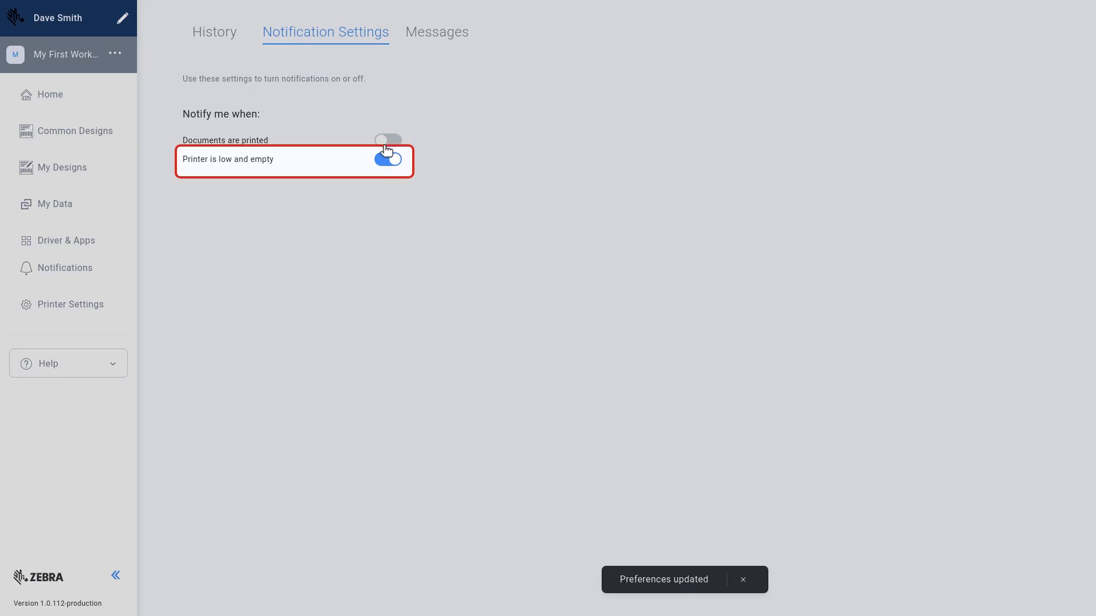
{"action": "left_click", "coordinate": [388, 158]}
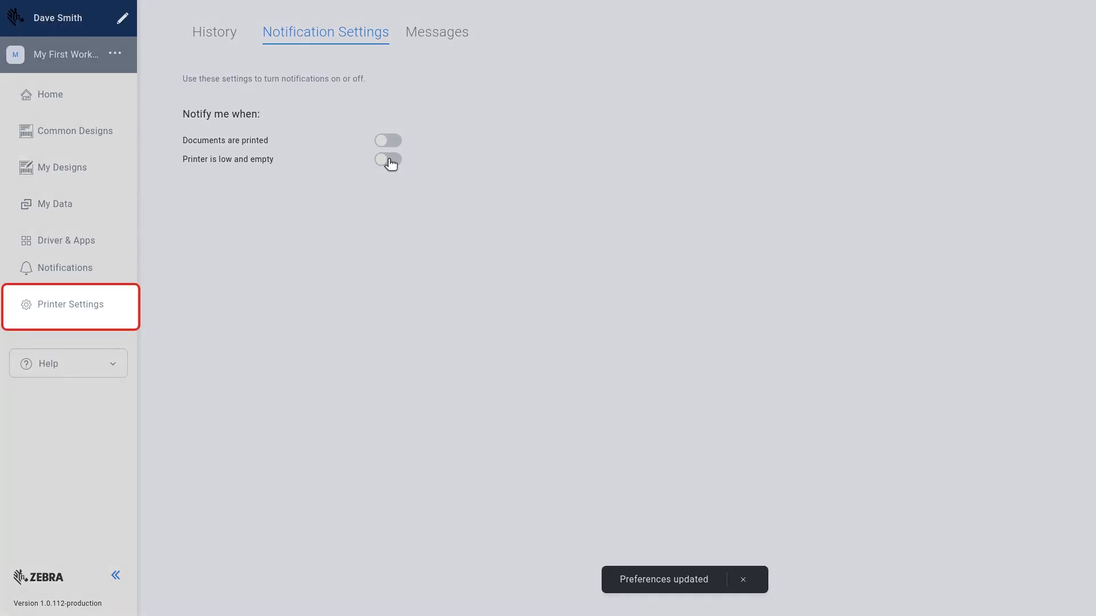
{"action": "left_click", "coordinate": [71, 304]}
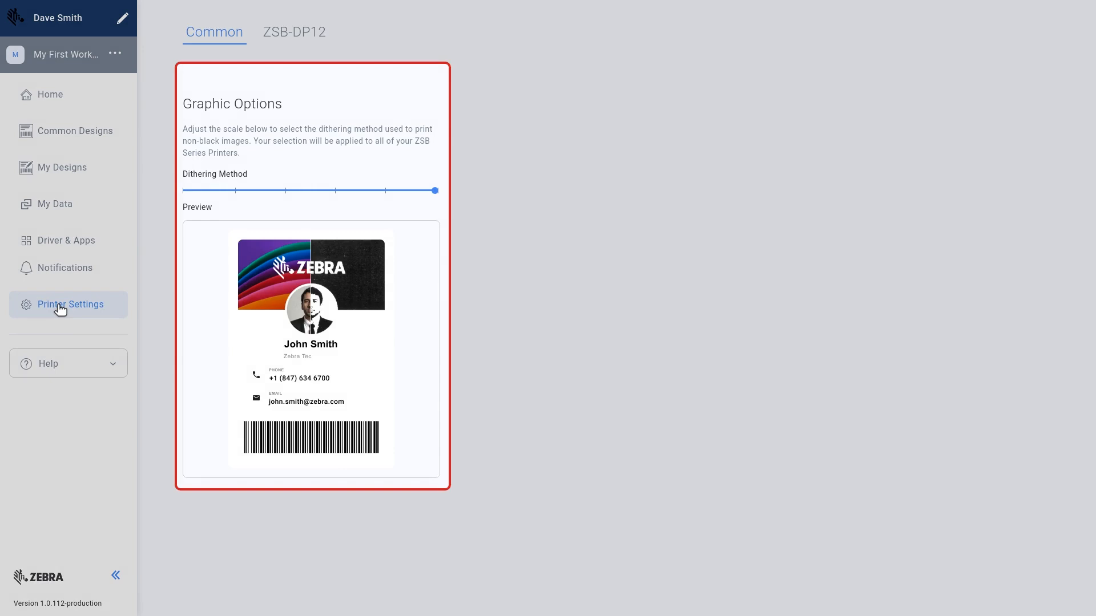
- Rename the ZSB-DP12 printer to Desktop, then view its Warehouse network connection and help links
{"action": "left_click", "coordinate": [294, 32]}
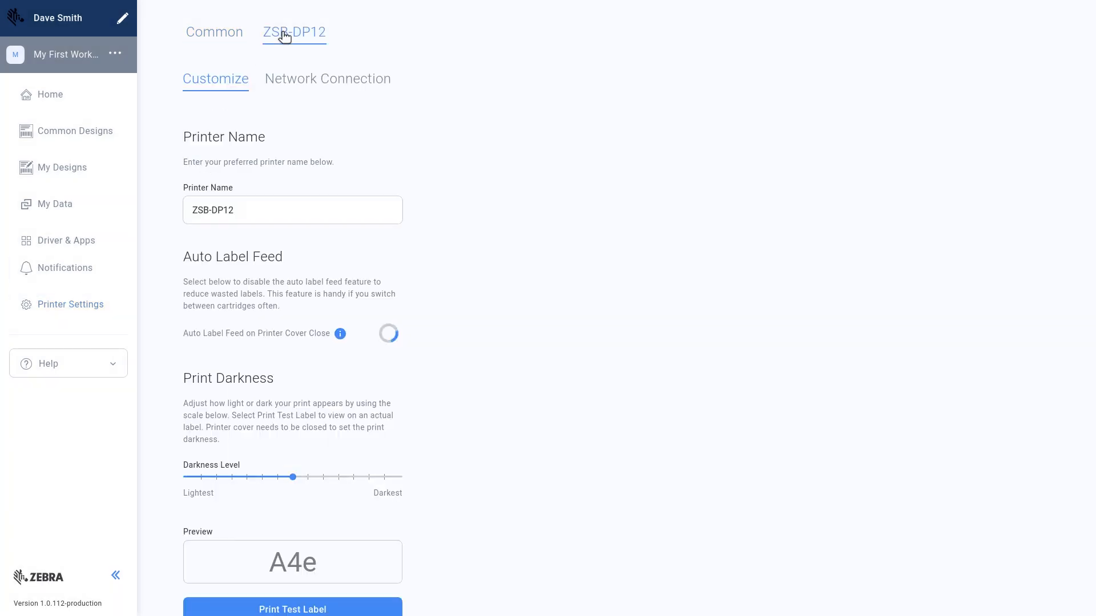
{"action": "left_click", "coordinate": [388, 333]}
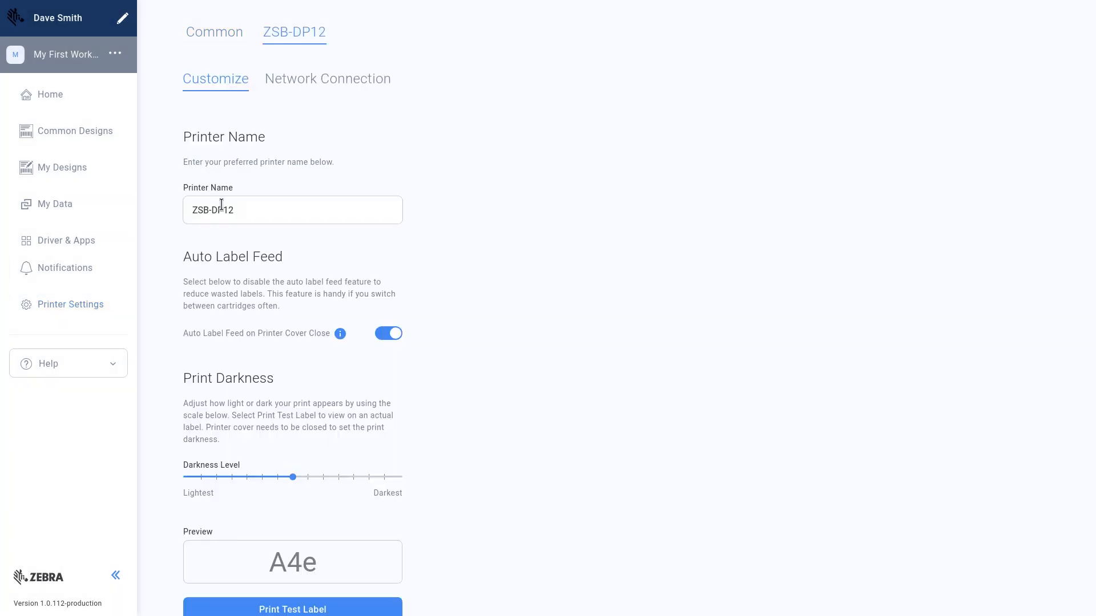
{"action": "type", "text": "Desktop"}
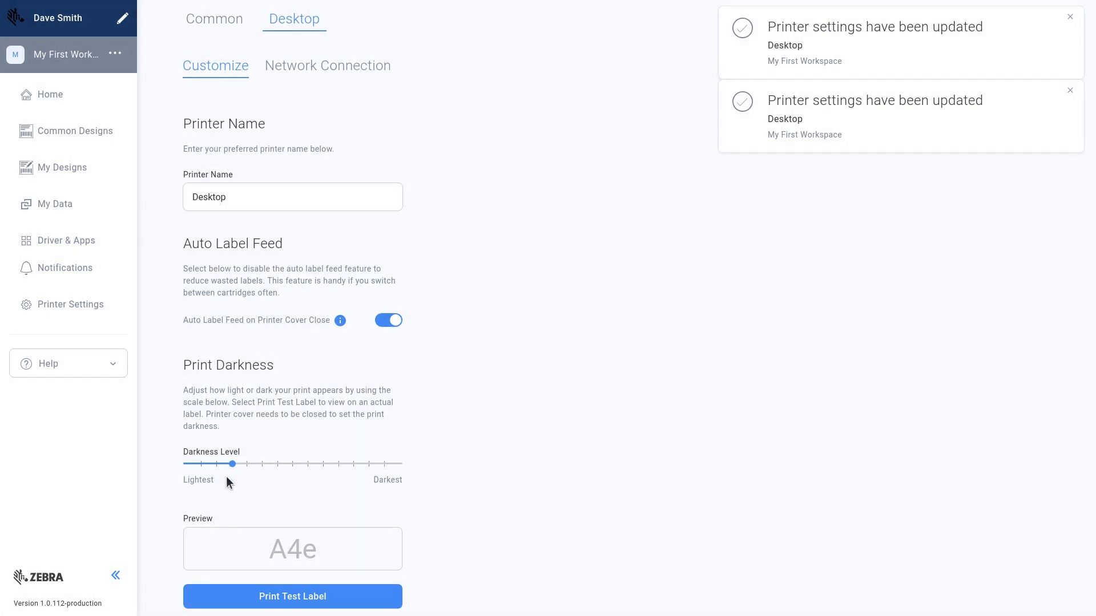
{"action": "left_click", "coordinate": [327, 65]}
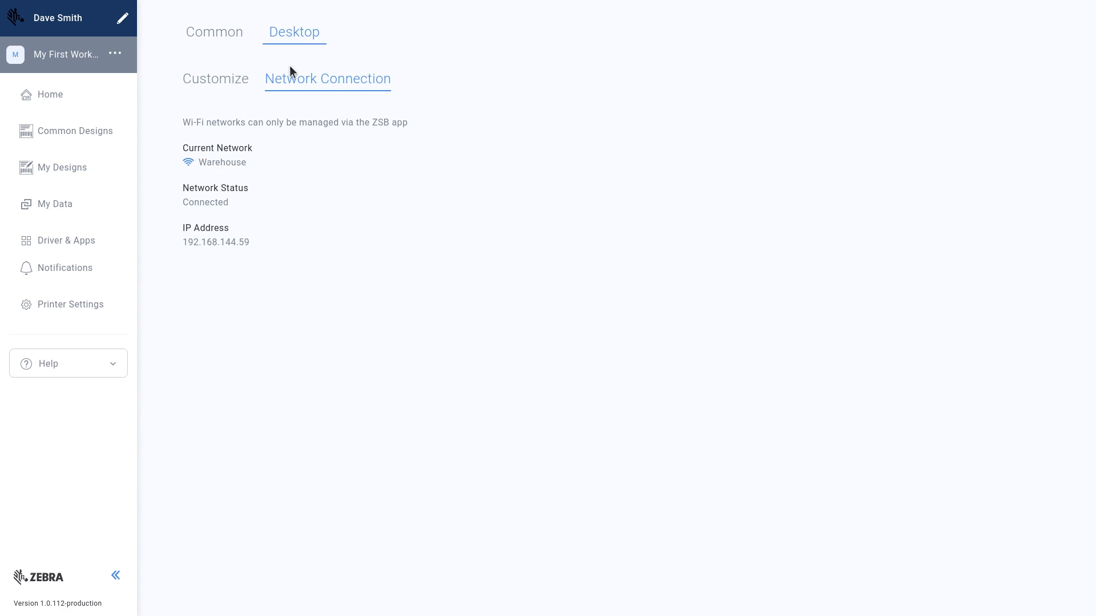
{"action": "left_click", "coordinate": [68, 364]}
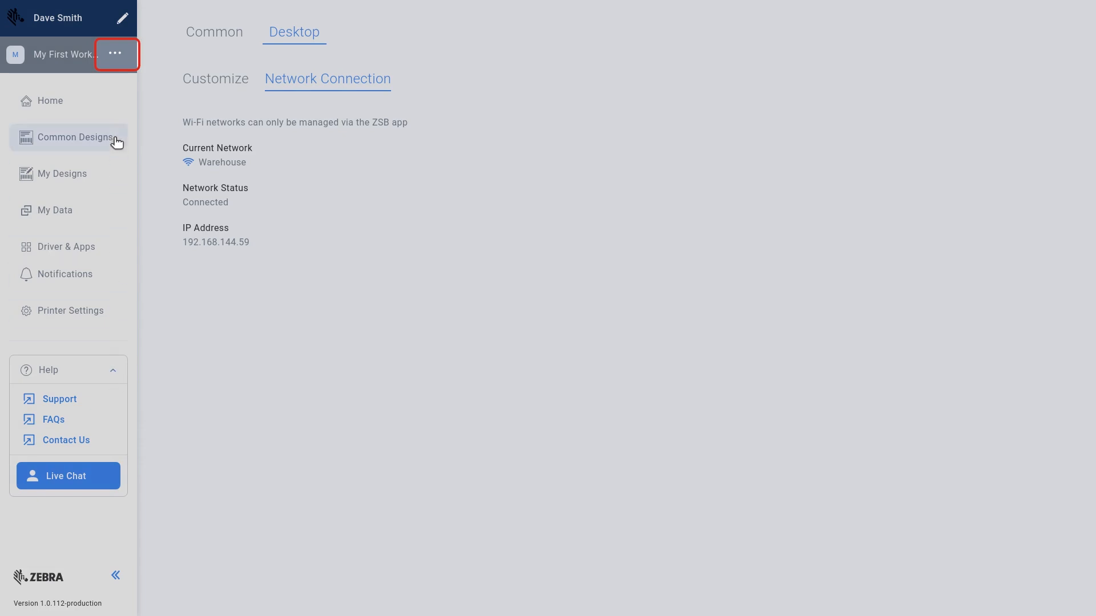
- Set the workspace theme to Professional from the options menu and close the chooser
{"action": "left_click", "coordinate": [115, 54]}
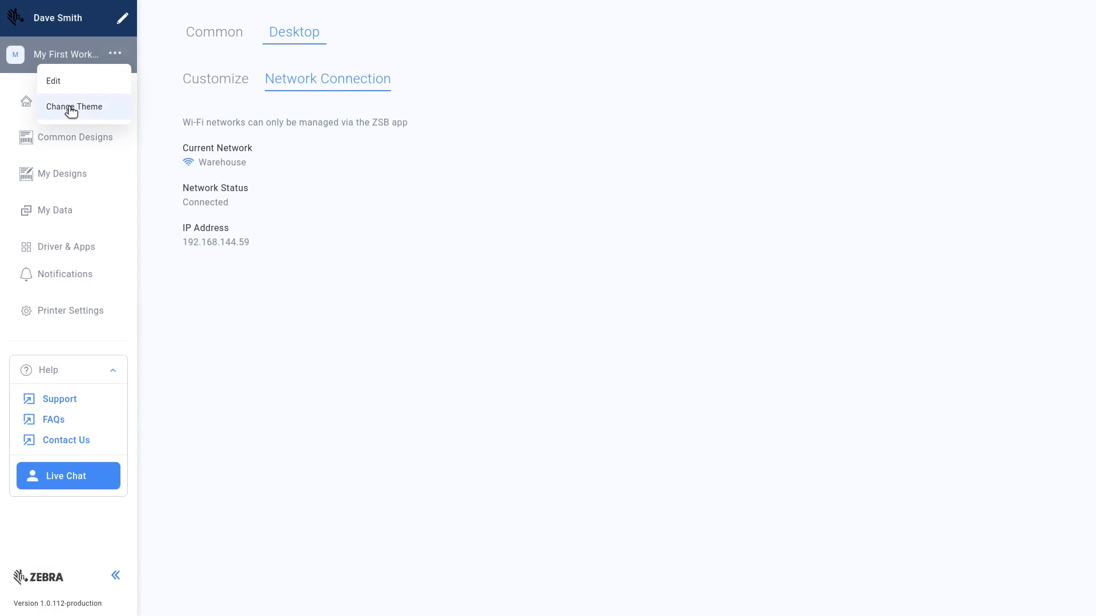
{"action": "left_click", "coordinate": [75, 107]}
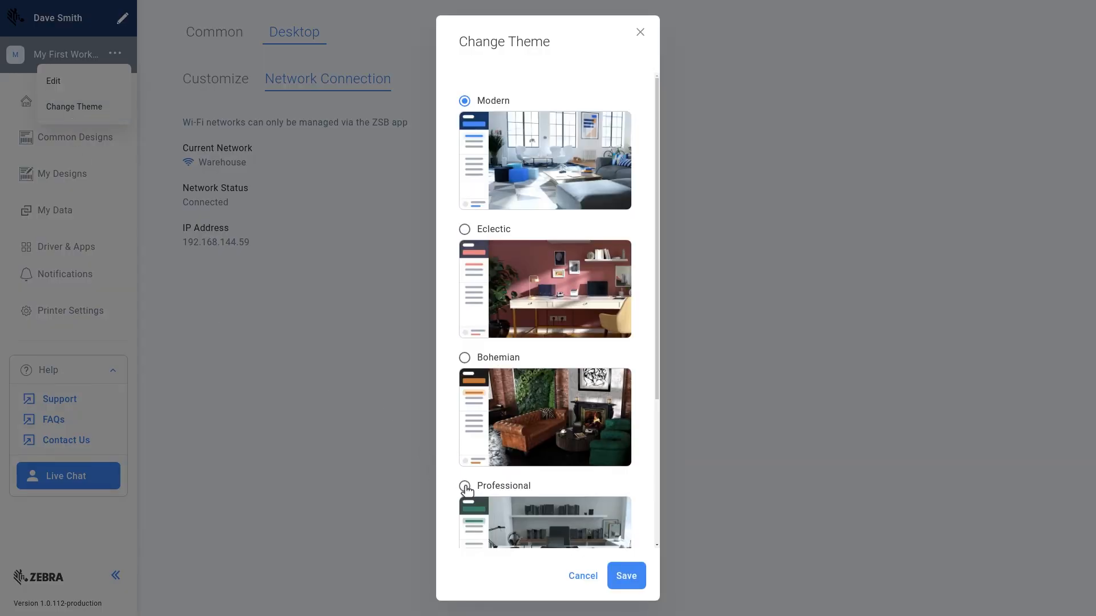
{"action": "left_click", "coordinate": [464, 486]}
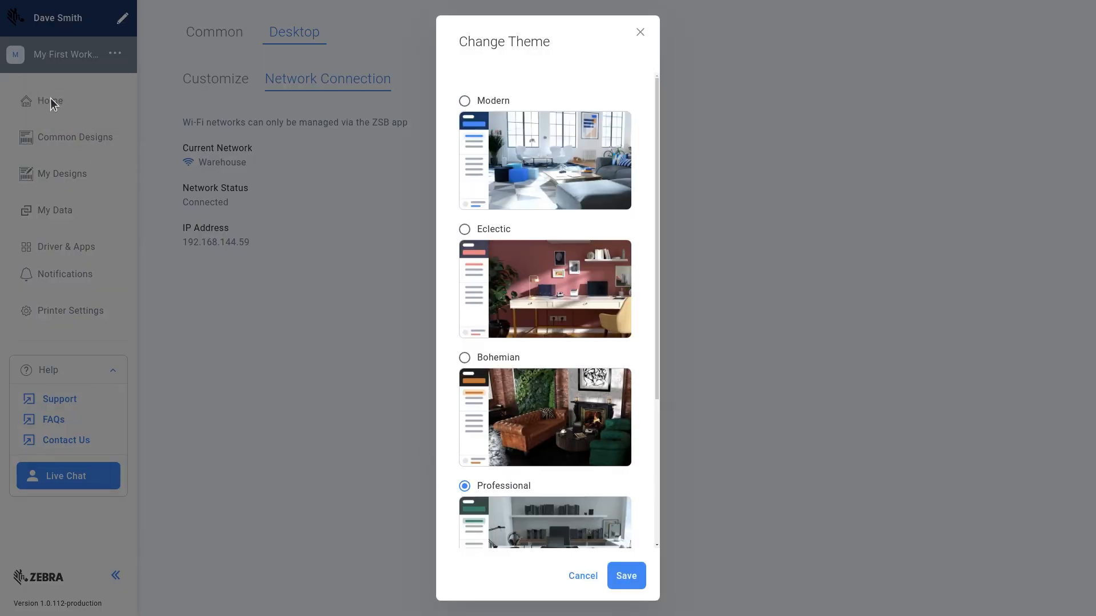
{"action": "left_click", "coordinate": [583, 576]}
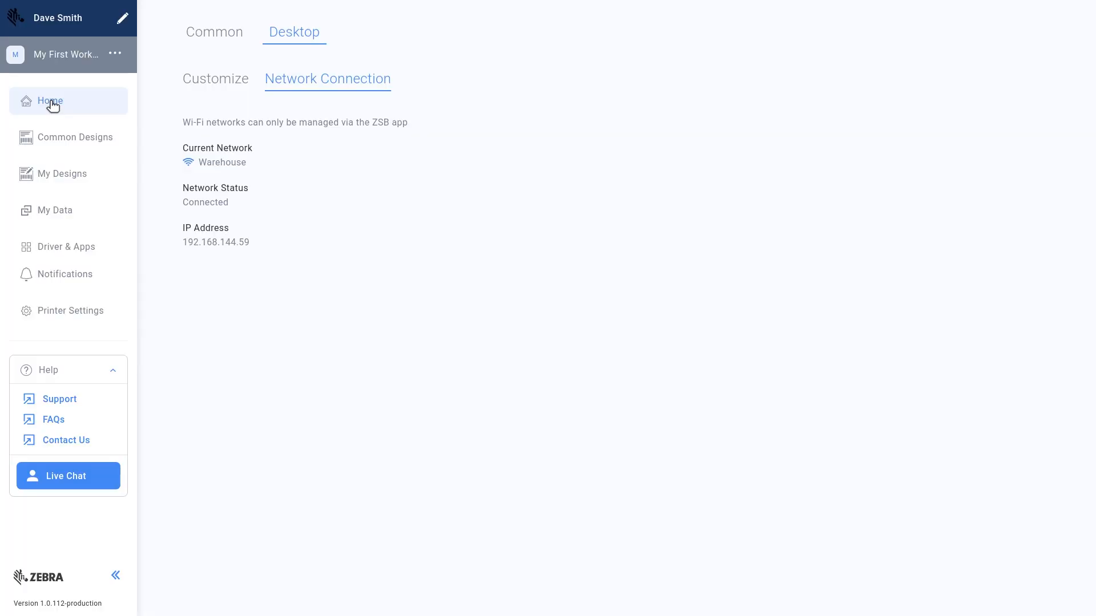